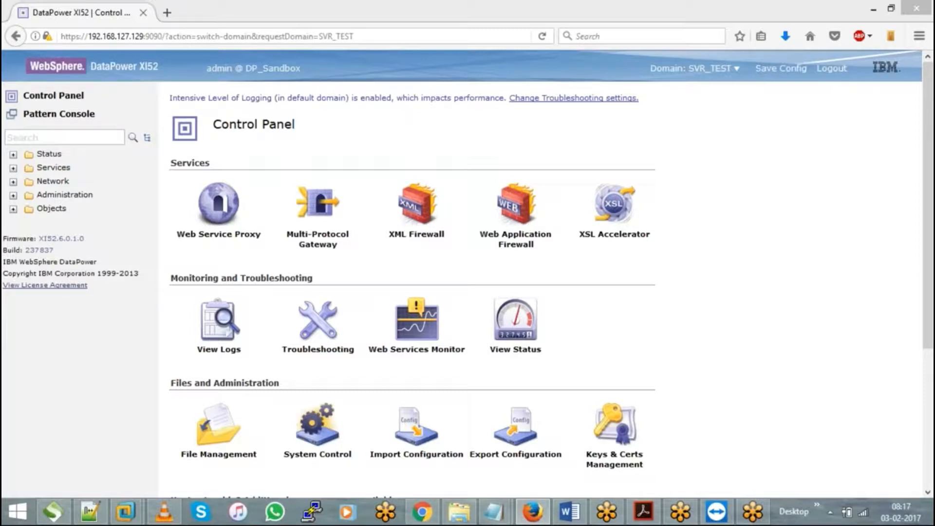
mouse_move(320, 11)
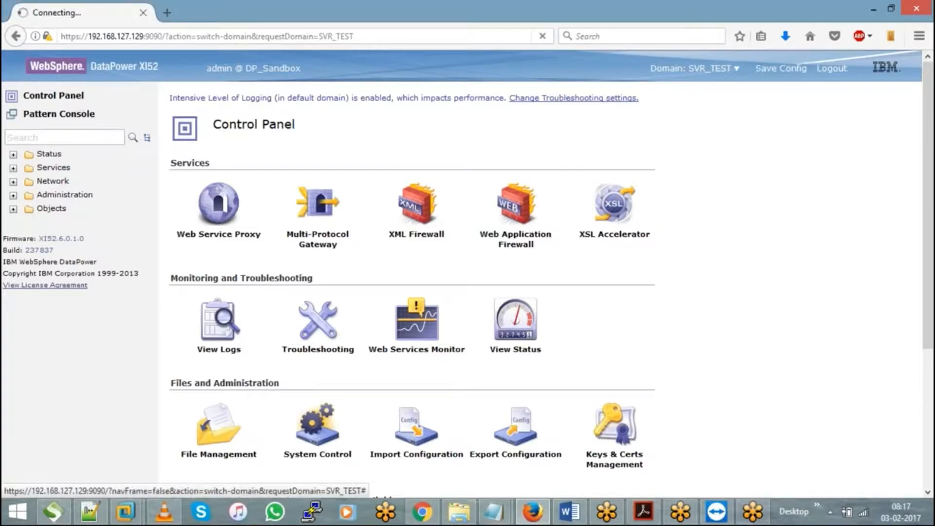
Show the Web Service Proxy list from the Control Panel.
left_click(218, 203)
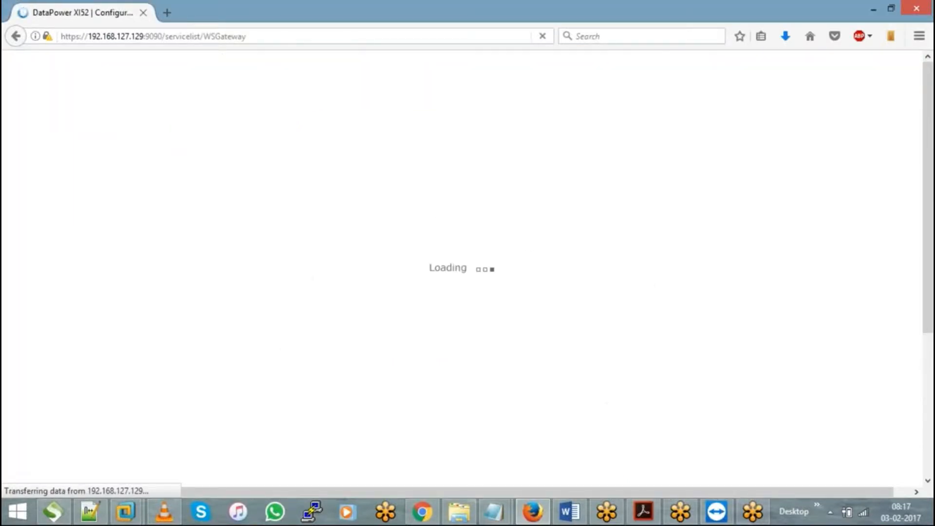
mouse_move(225, 205)
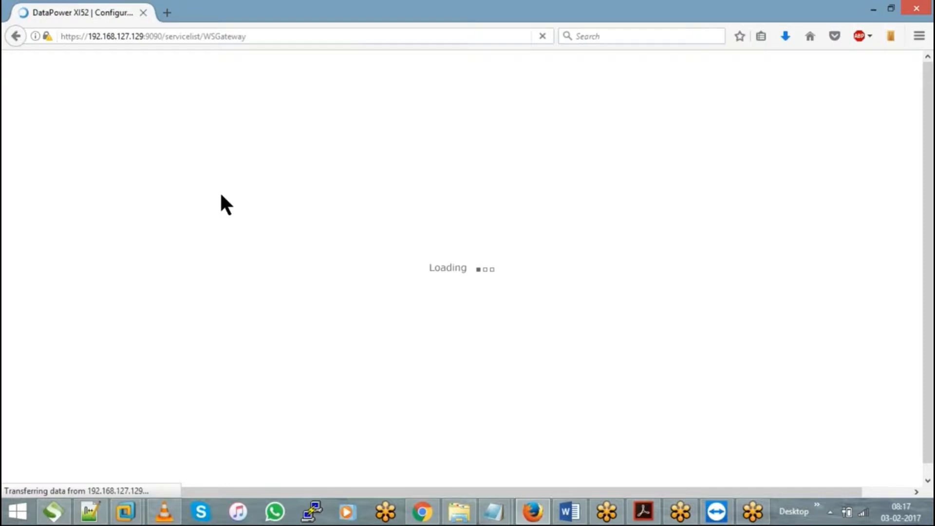
mouse_move(524, 197)
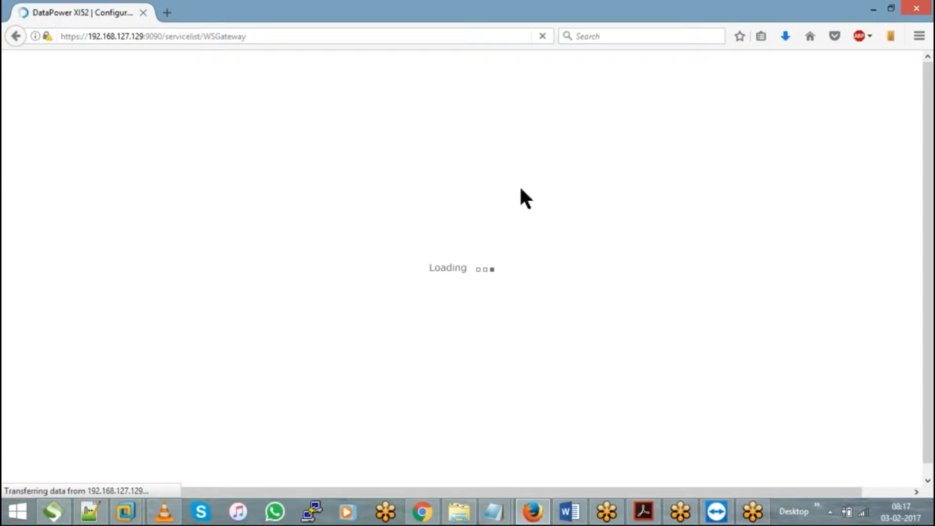
mouse_move(769, 115)
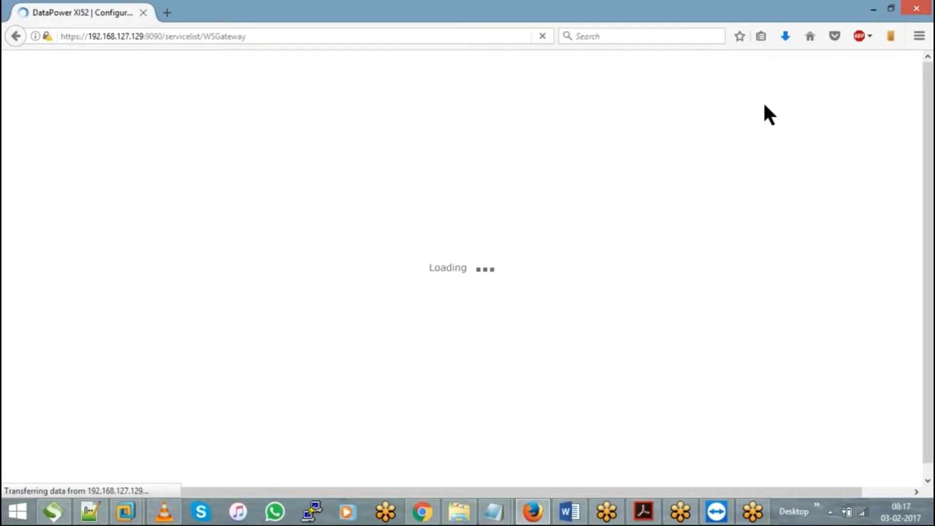
mouse_move(781, 107)
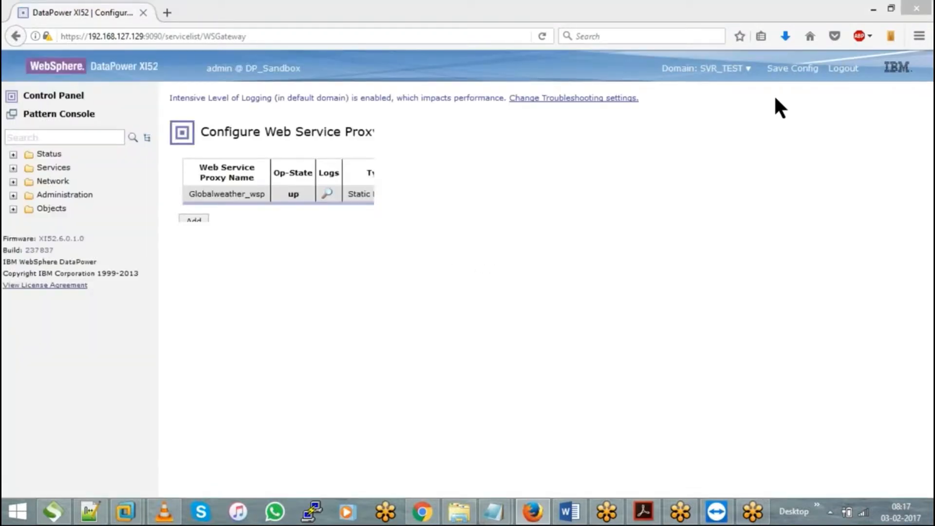
Open the Globalweather_wsp proxy configuration with its Globalweather.wsdl source.
scroll("right", 3)
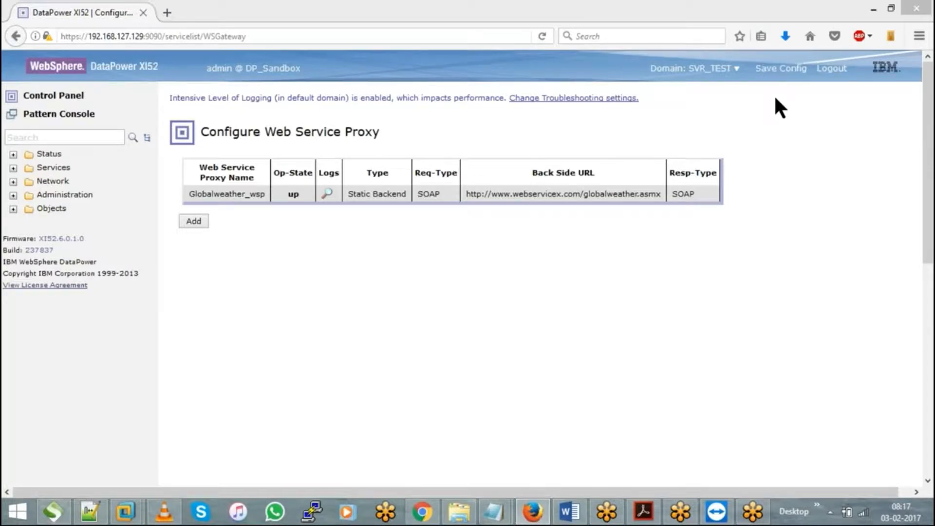
mouse_move(503, 245)
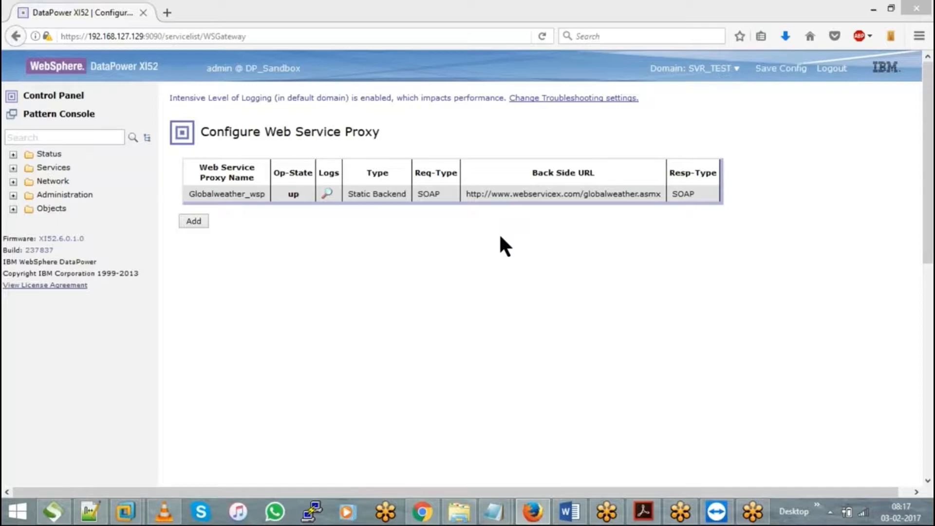
mouse_move(227, 193)
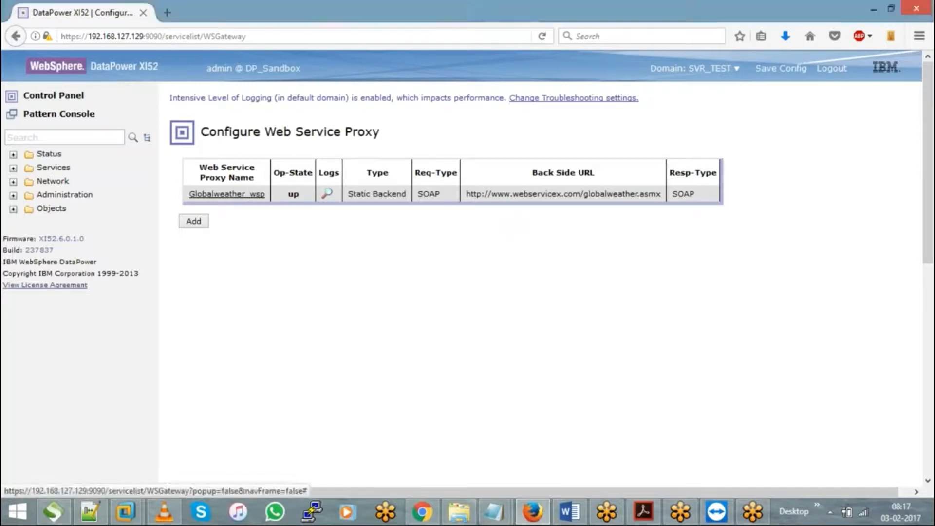
left_click(226, 192)
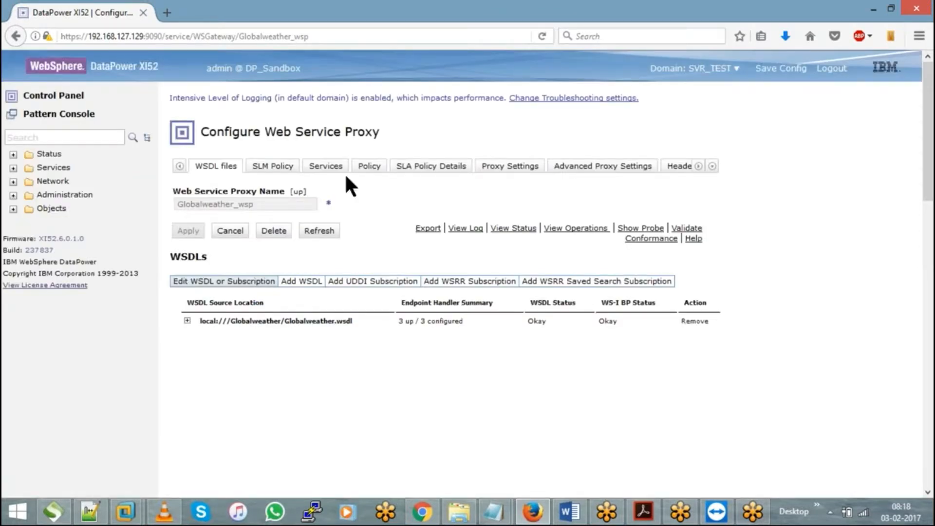
On the Policy view, delete the default response rule, leaving only the default request rule.
left_click(368, 165)
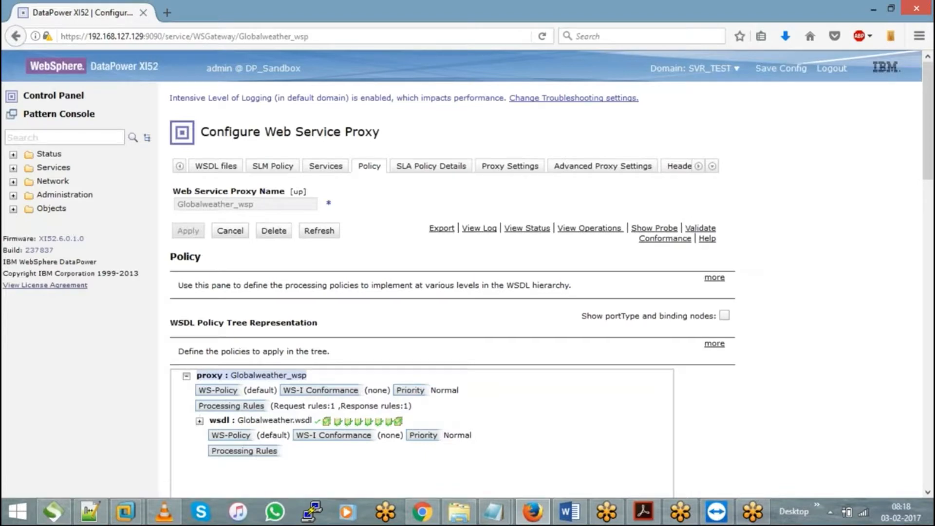
scroll("down", 3)
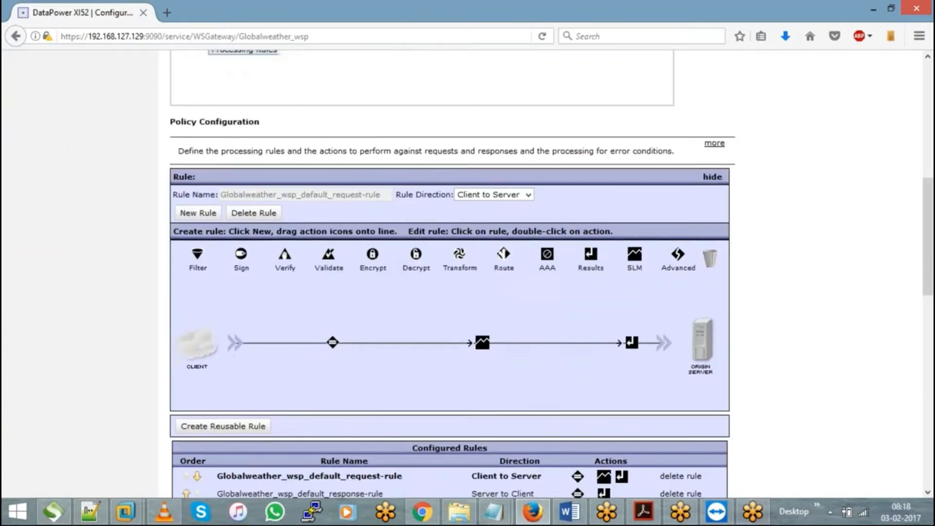
scroll("down", 3)
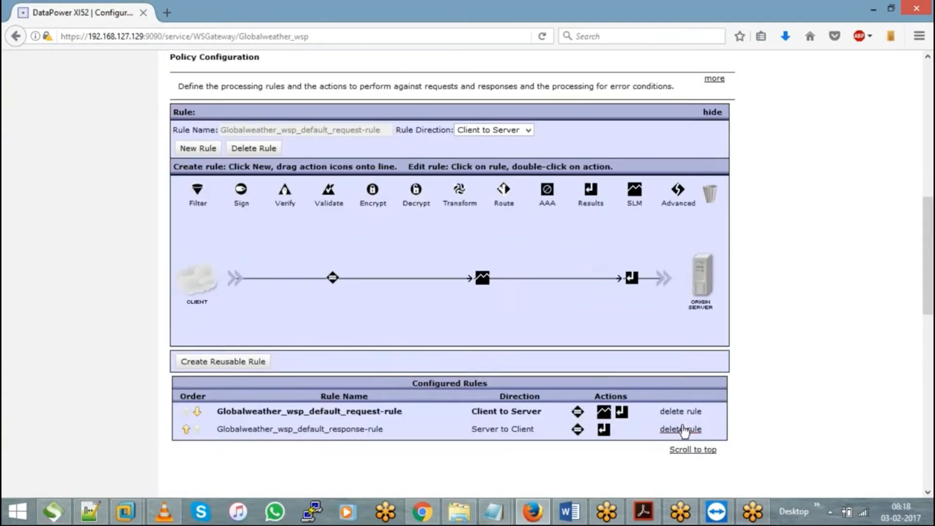
left_click(680, 428)
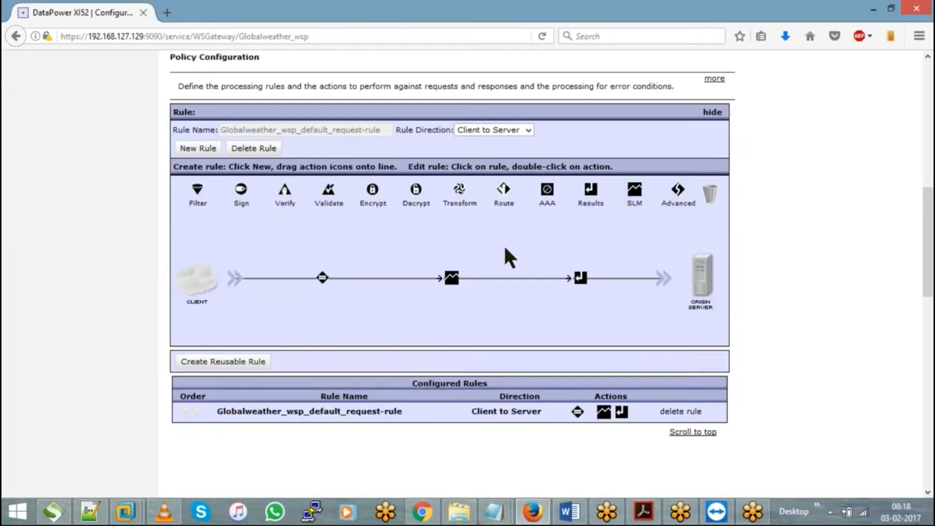
mouse_move(446, 208)
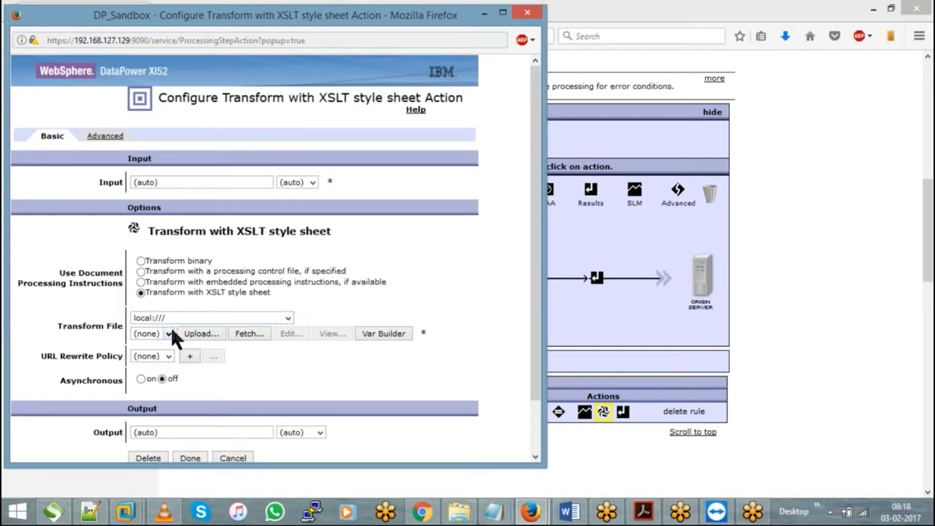
Start uploading a new stylesheet to local:/// for the Transform File.
left_click(152, 333)
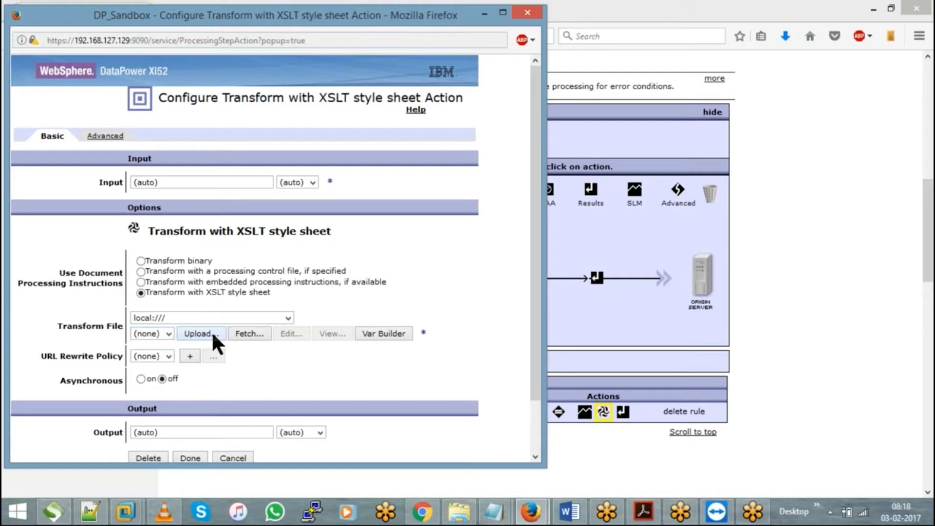
left_click(200, 333)
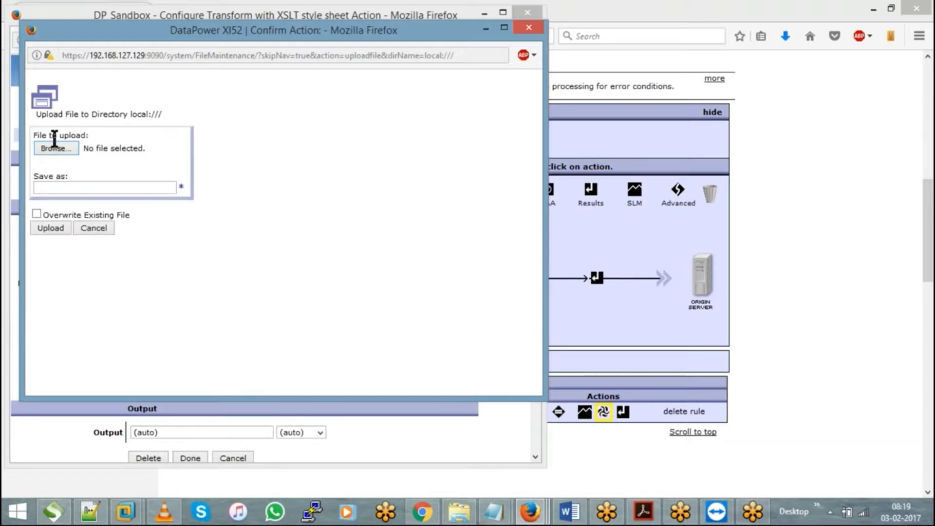
Upload CIty.xsl from the computer to local:/// and continue back to the action.
left_click(54, 148)
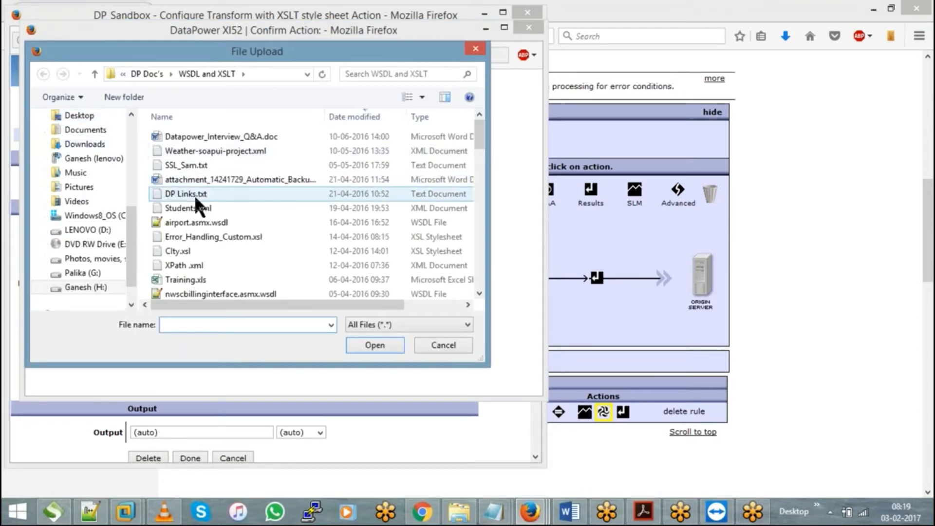
left_click(374, 344)
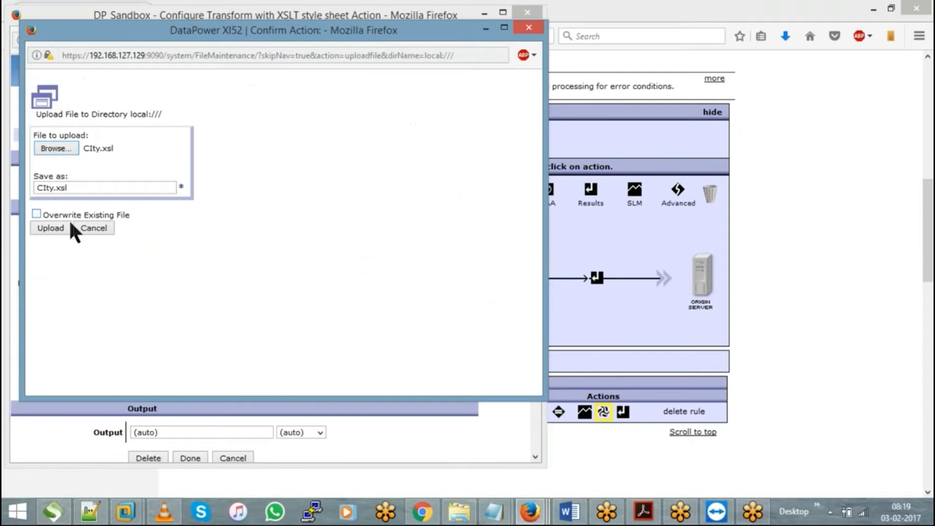
left_click(50, 228)
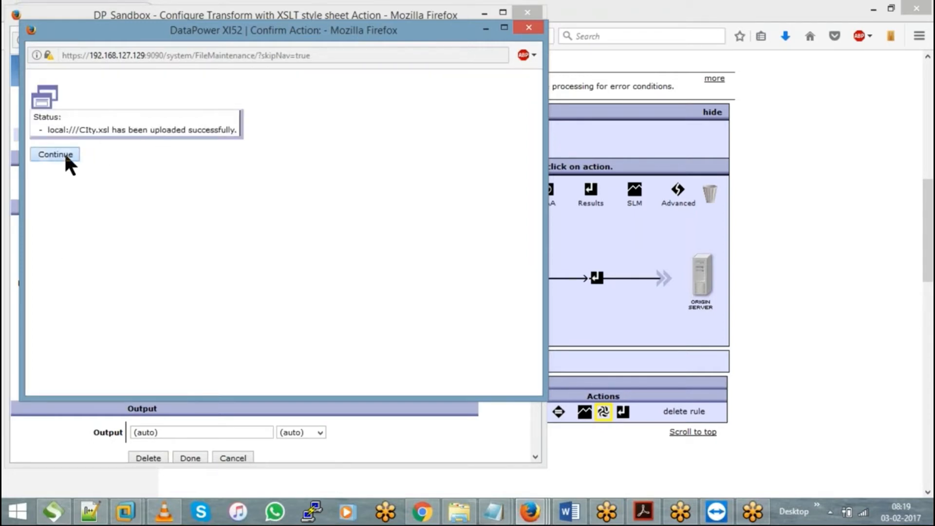
left_click(55, 154)
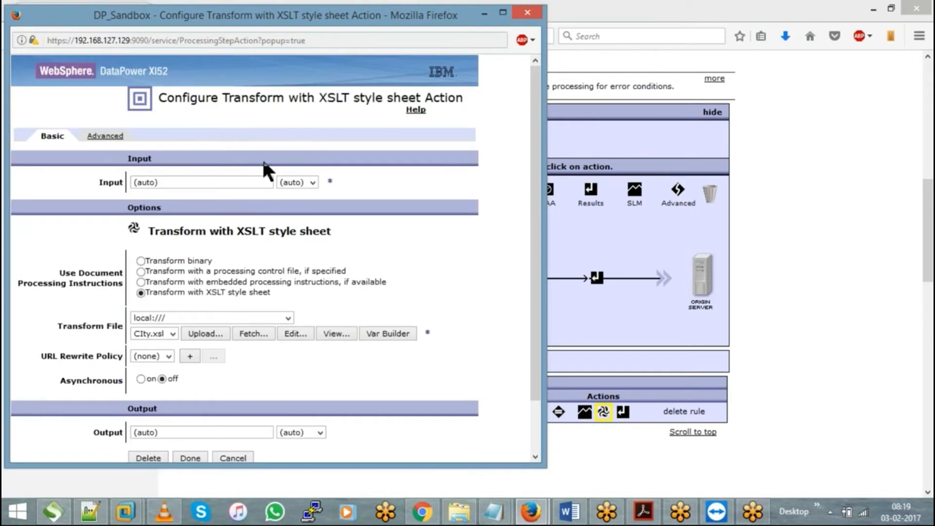
mouse_move(196, 461)
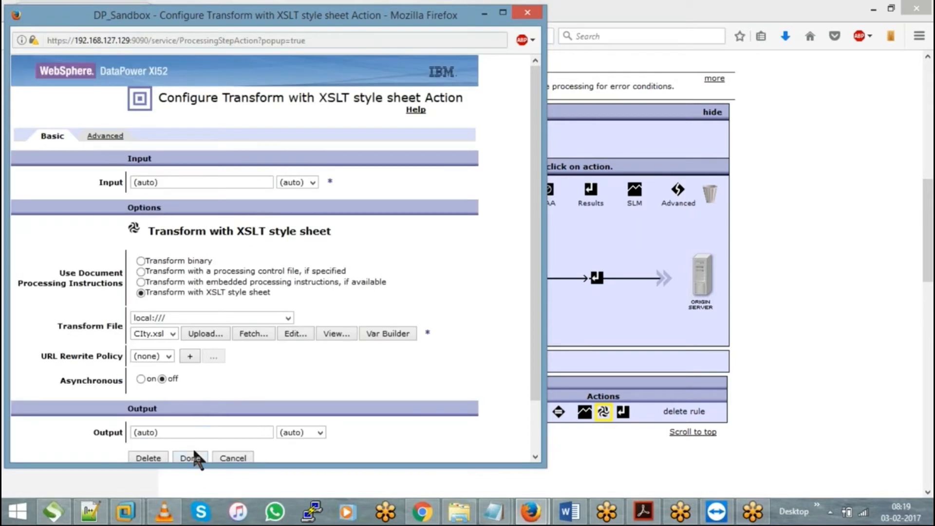
mouse_move(182, 370)
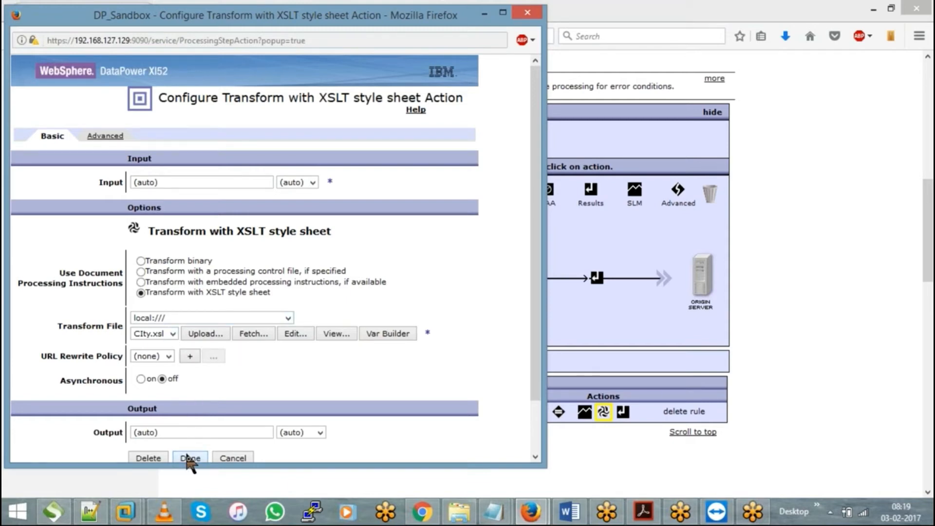
Save the Transform action using local:///CIty.xsl into the request rule.
left_click(189, 458)
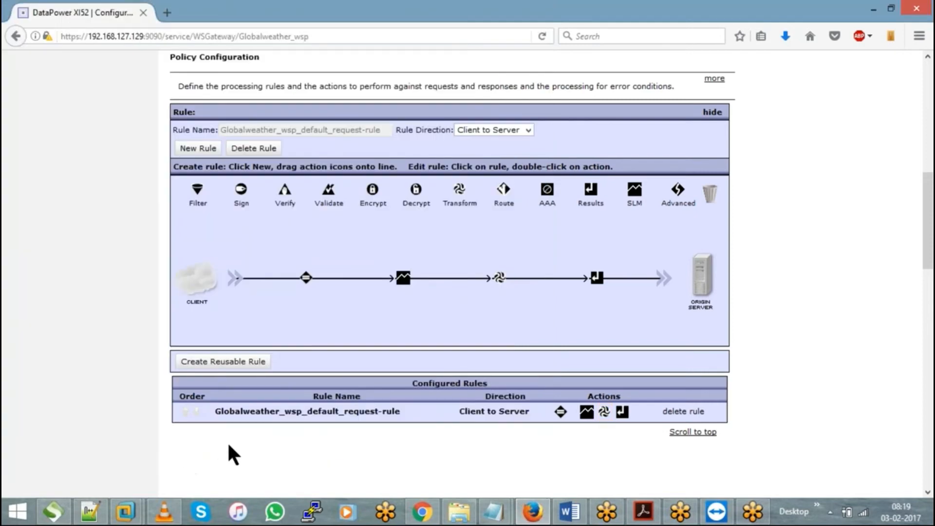